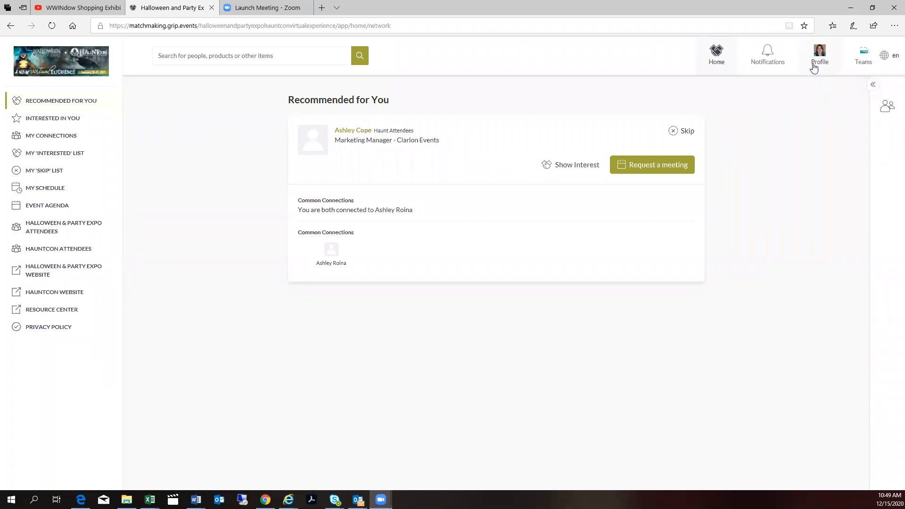
{"action": "mouse_move", "coordinate": [819, 65]}
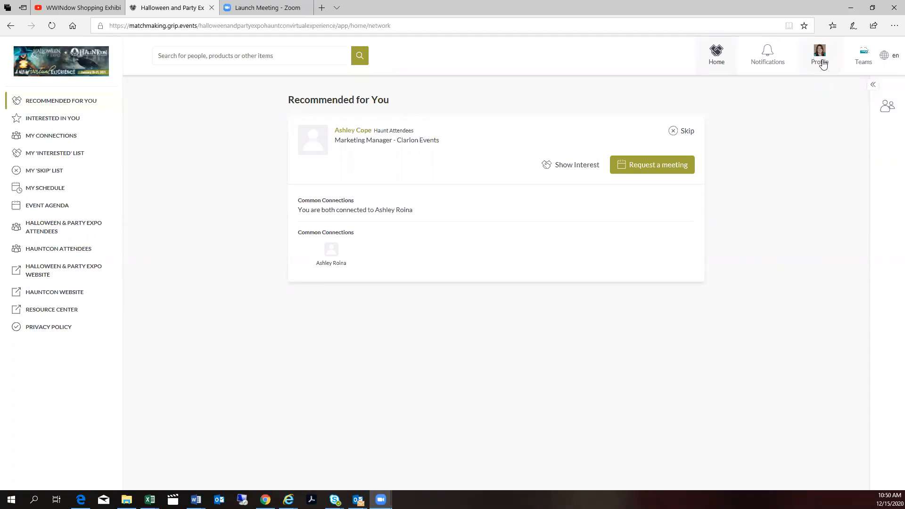
Open the Edit Profile page from the Profile link in the top bar.
{"action": "left_click", "coordinate": [819, 55]}
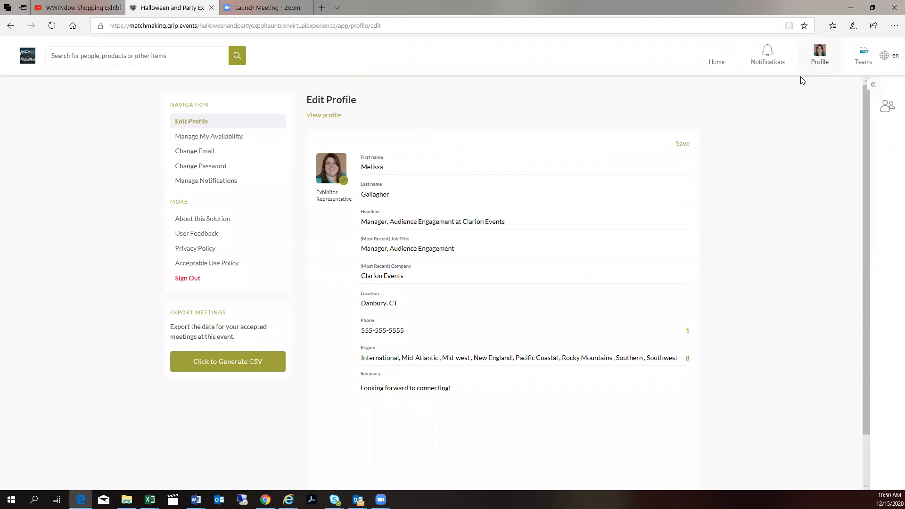
{"action": "mouse_move", "coordinate": [209, 136]}
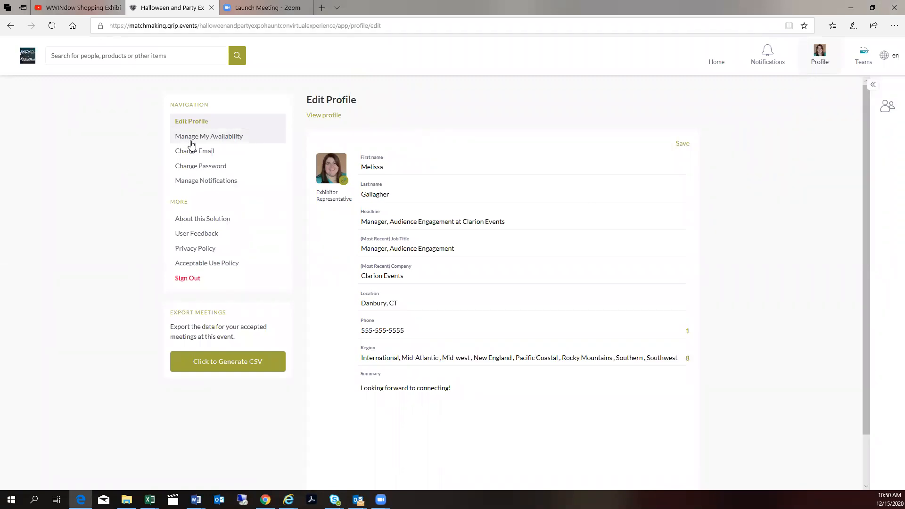
Keep Wednesday January 20 fully available, save the availability, then save the profile.
{"action": "left_click", "coordinate": [209, 136]}
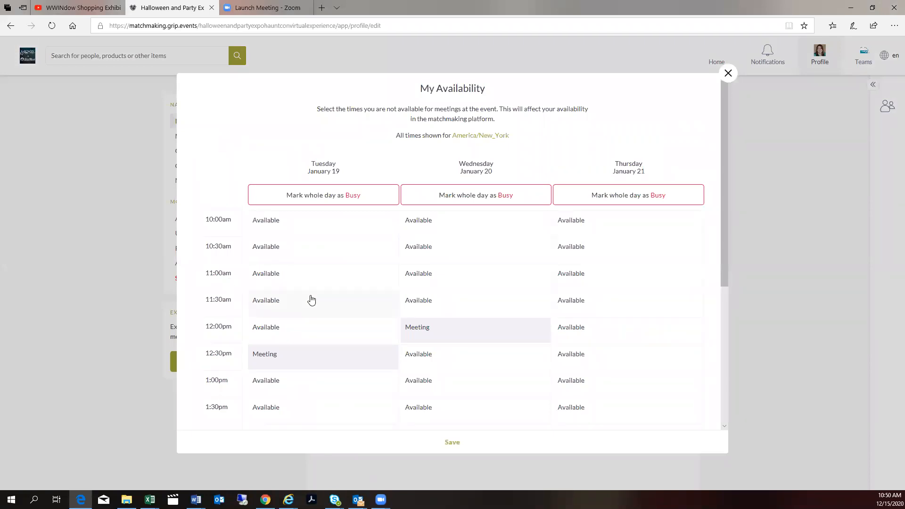
{"action": "left_click", "coordinate": [322, 194]}
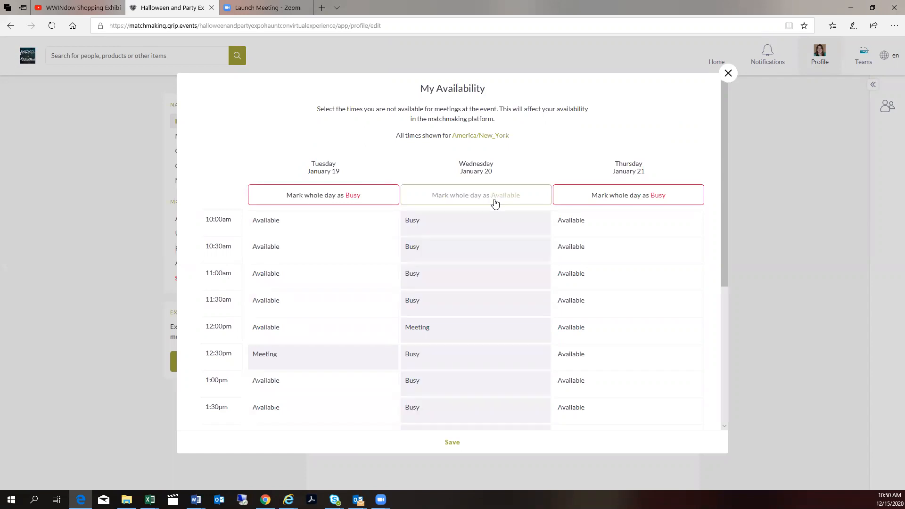
{"action": "left_click", "coordinate": [475, 195]}
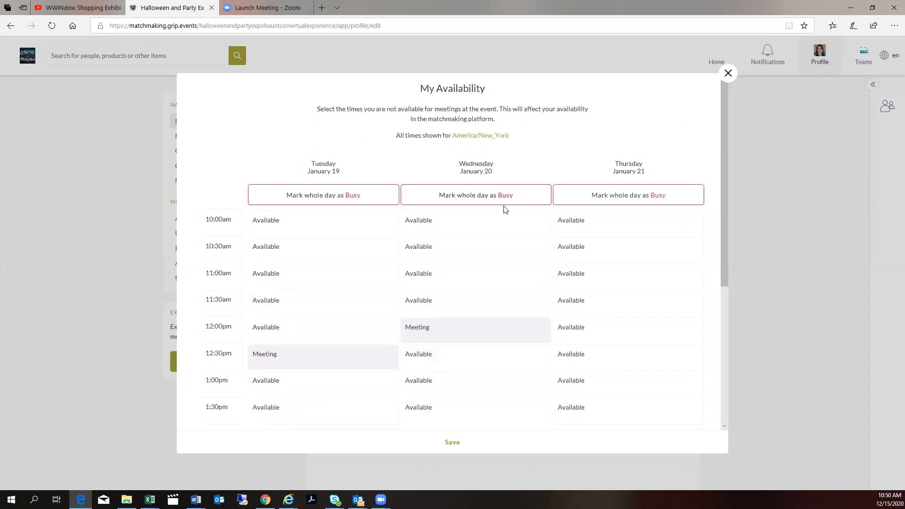
{"action": "left_click", "coordinate": [475, 195]}
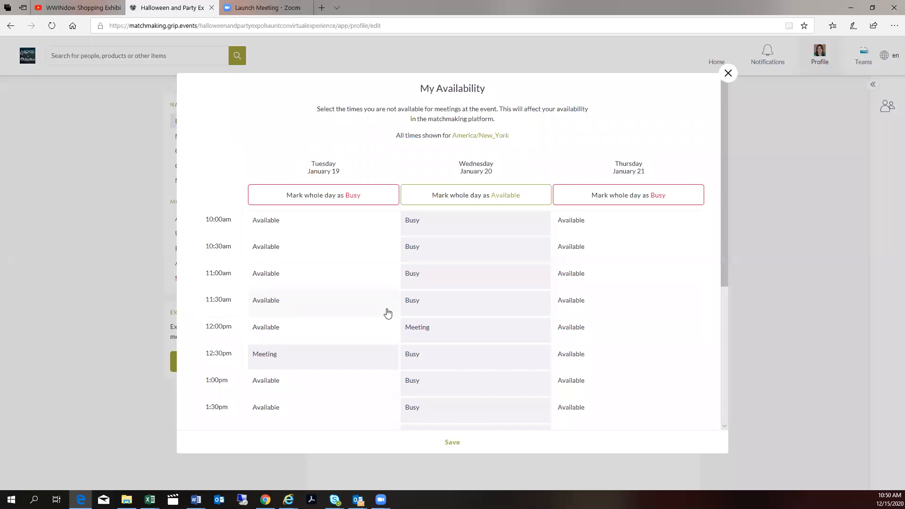
{"action": "left_click", "coordinate": [475, 194]}
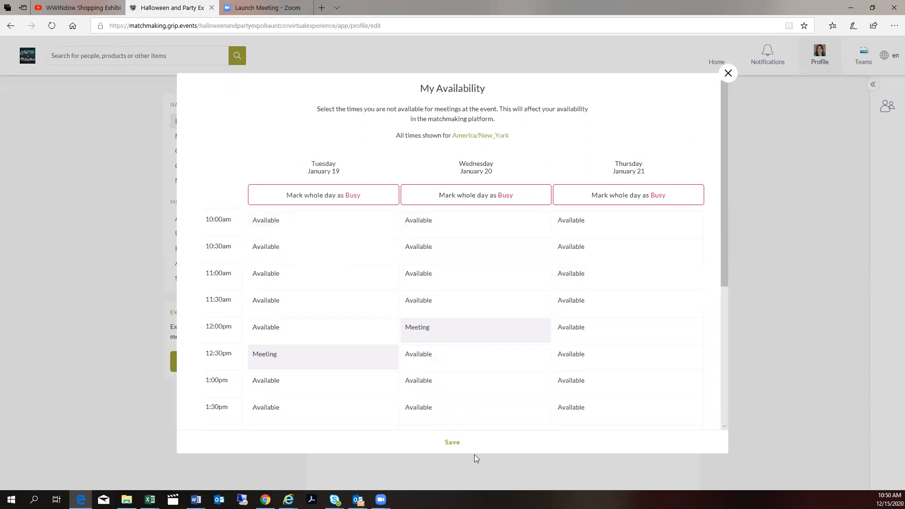
{"action": "left_click", "coordinate": [452, 442]}
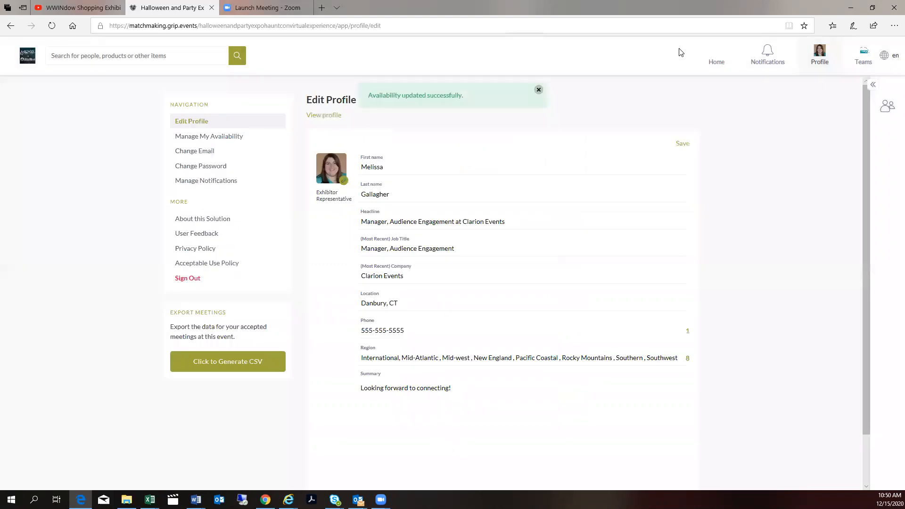
{"action": "left_click", "coordinate": [682, 143]}
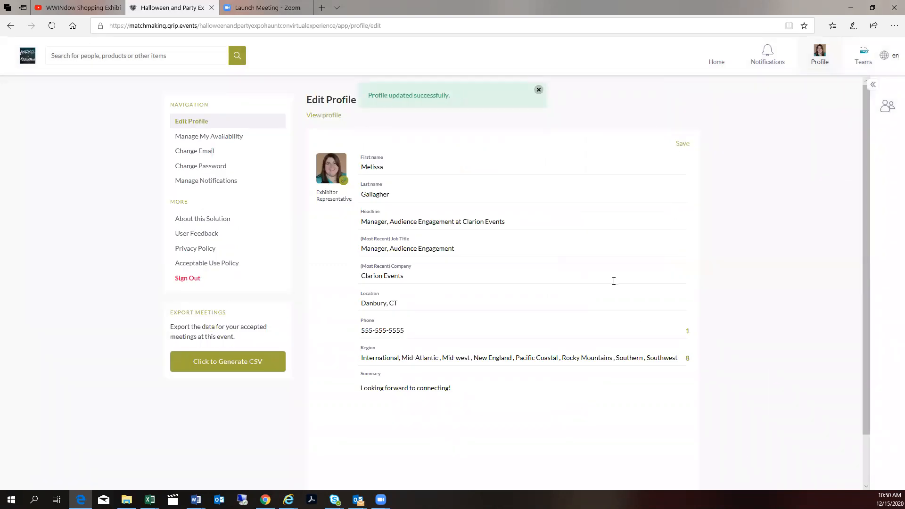
Open the Halloween & Party Expo Attendees list and expand its extra filters.
{"action": "left_click", "coordinate": [716, 55]}
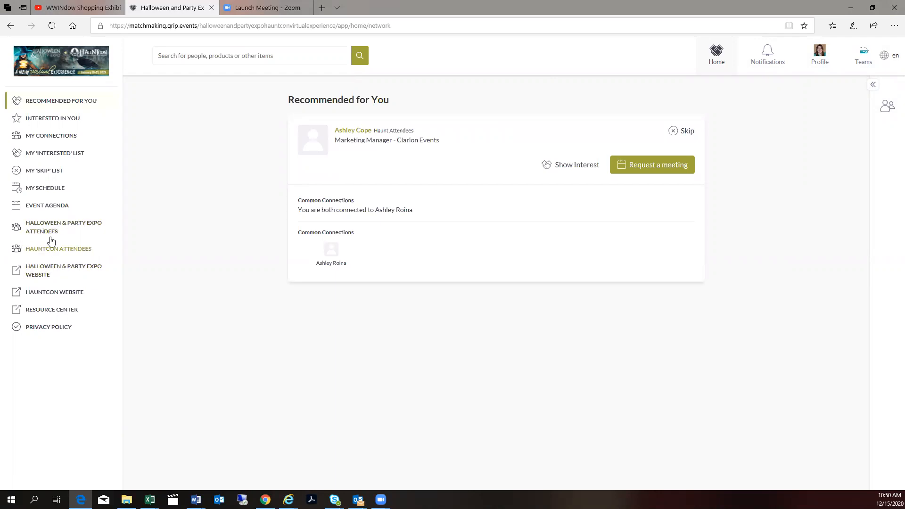
{"action": "left_click", "coordinate": [64, 227]}
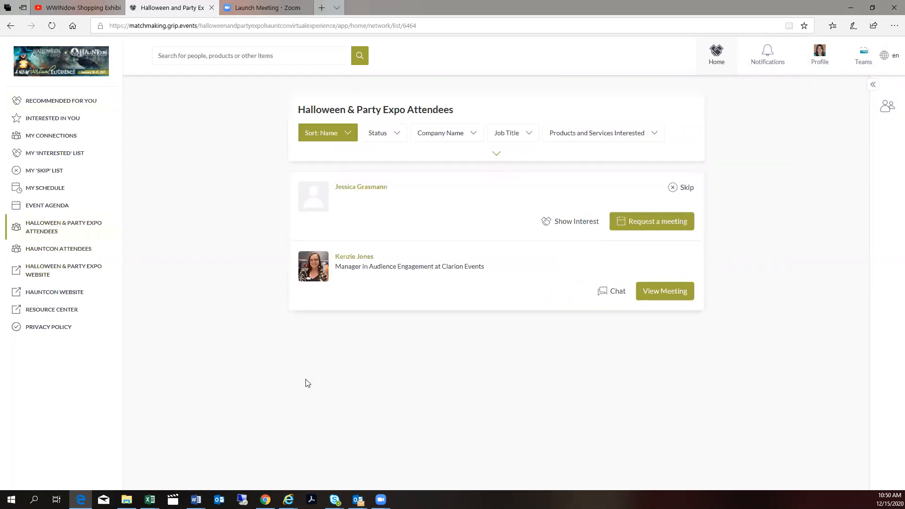
{"action": "left_click", "coordinate": [496, 152]}
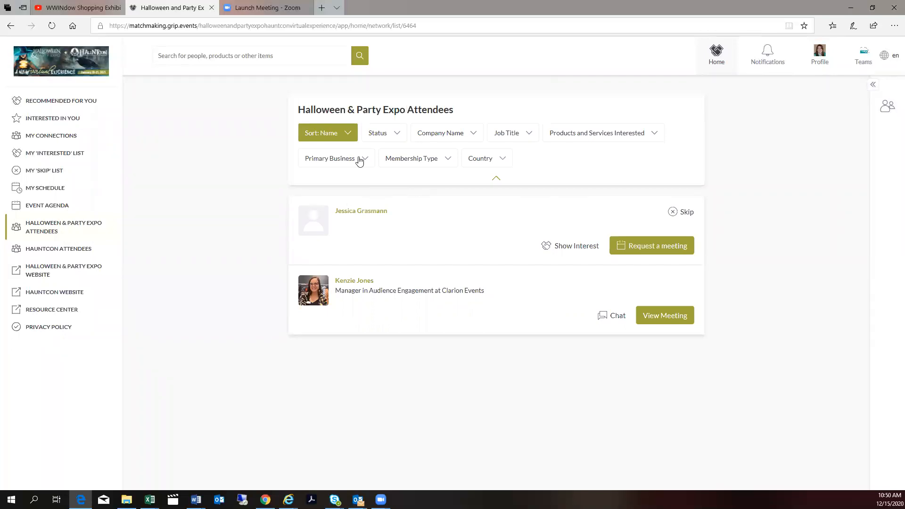
{"action": "mouse_move", "coordinate": [674, 163]}
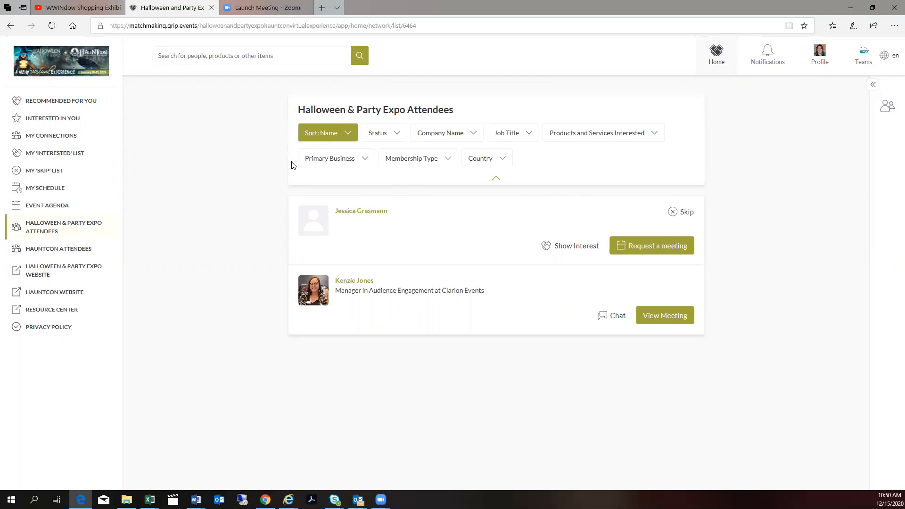
{"action": "mouse_move", "coordinate": [615, 192]}
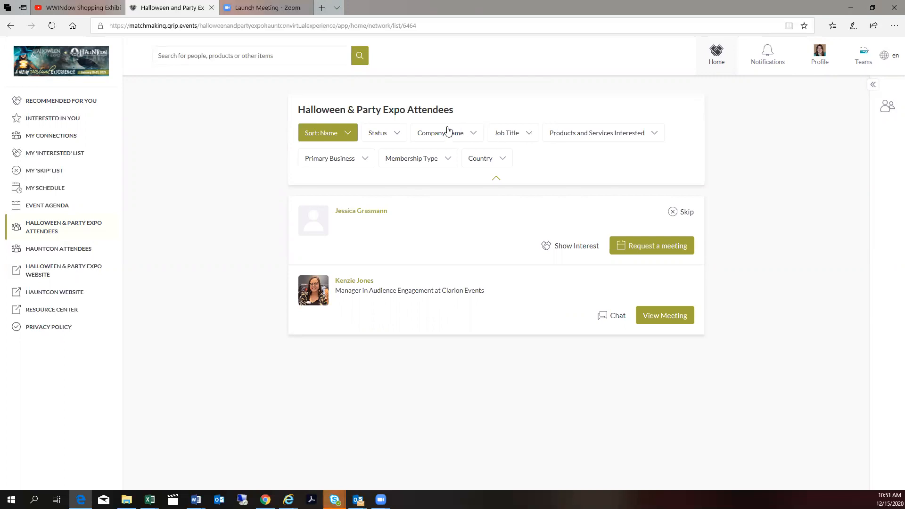
{"action": "left_click", "coordinate": [354, 280]}
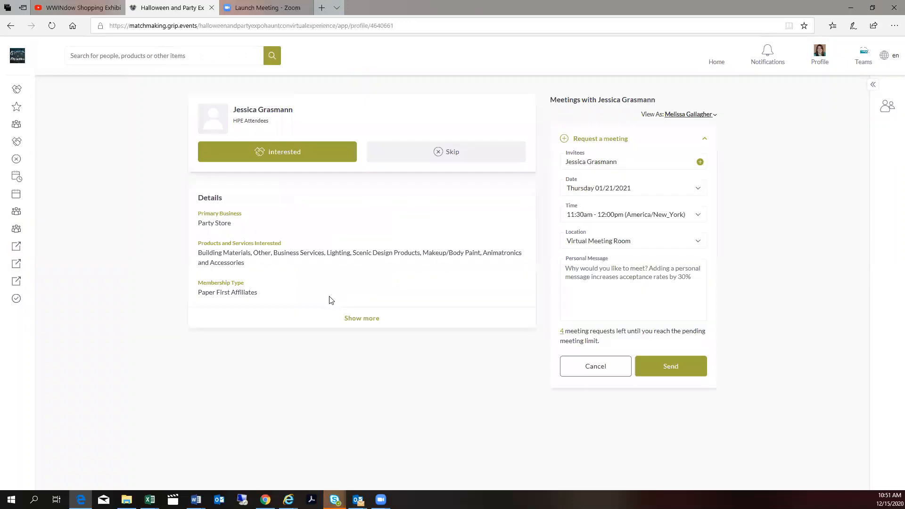
{"action": "left_click", "coordinate": [362, 318]}
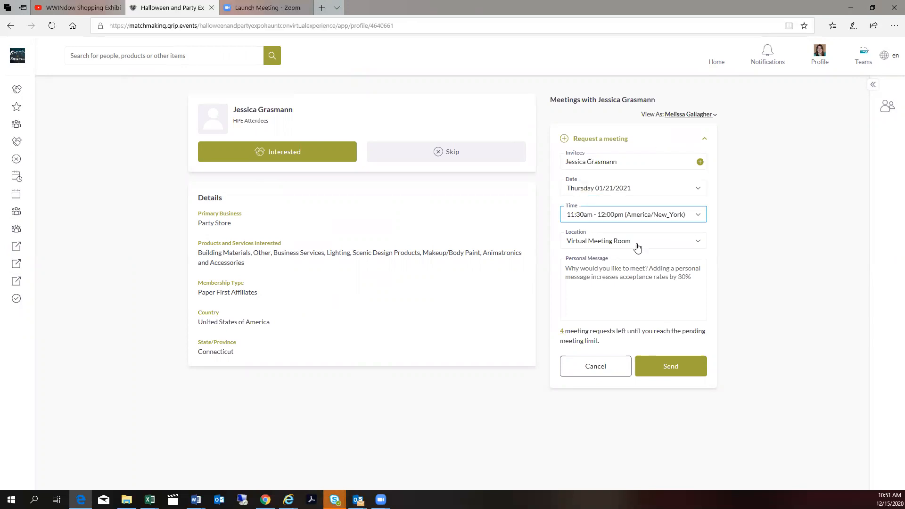
{"action": "left_click", "coordinate": [632, 187]}
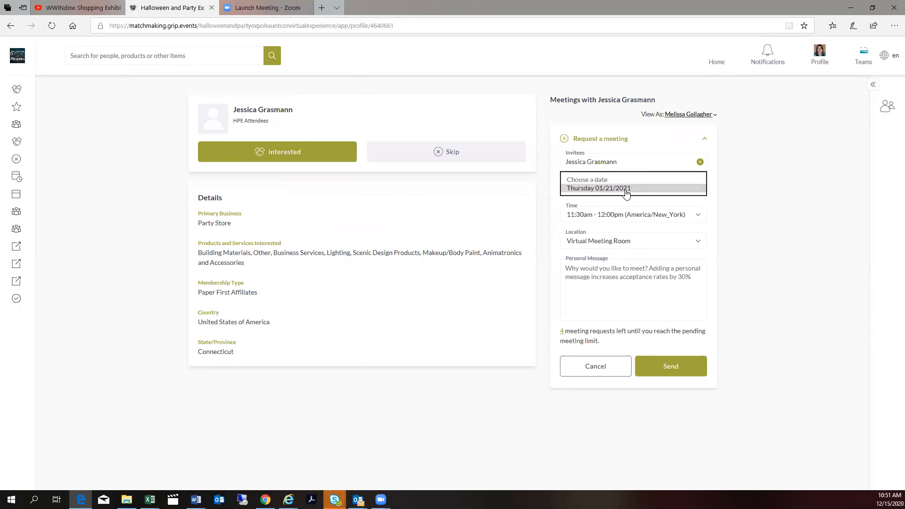
{"action": "left_click", "coordinate": [599, 187]}
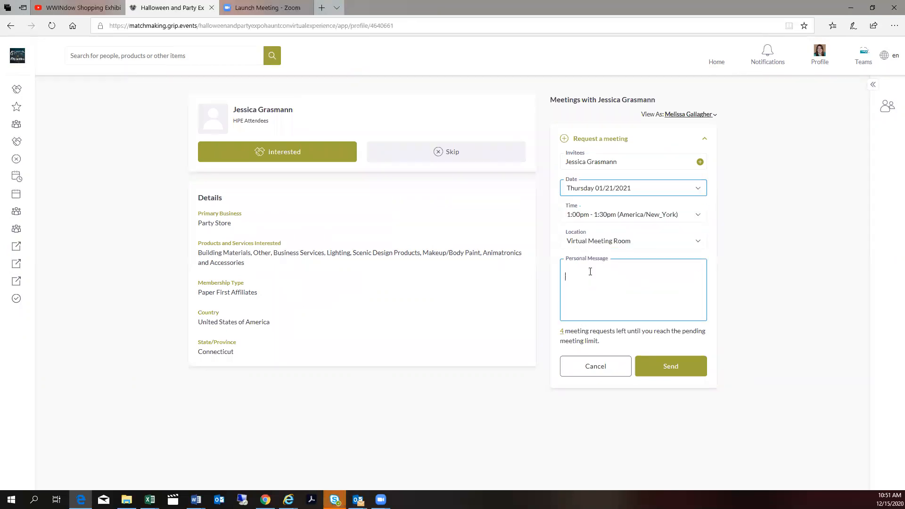
{"action": "type", "text": "Hi Jessica! Let's meet!"}
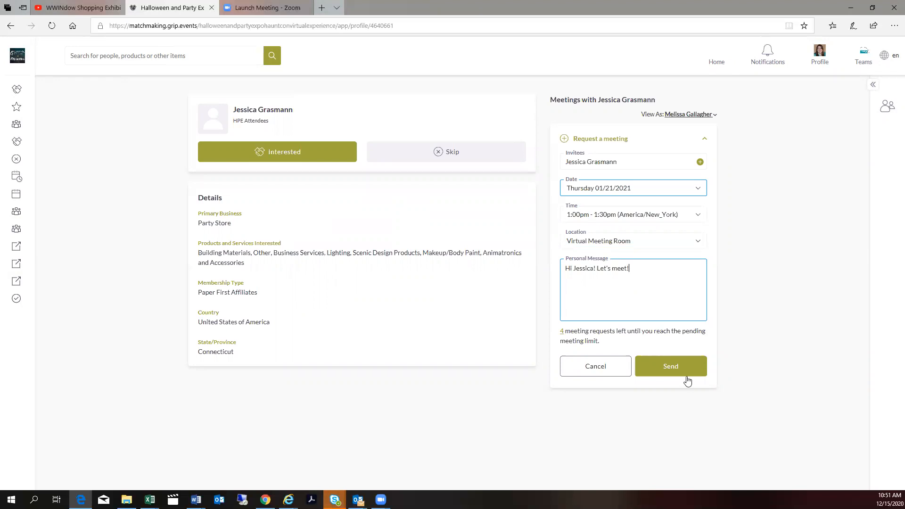
{"action": "left_click", "coordinate": [671, 366]}
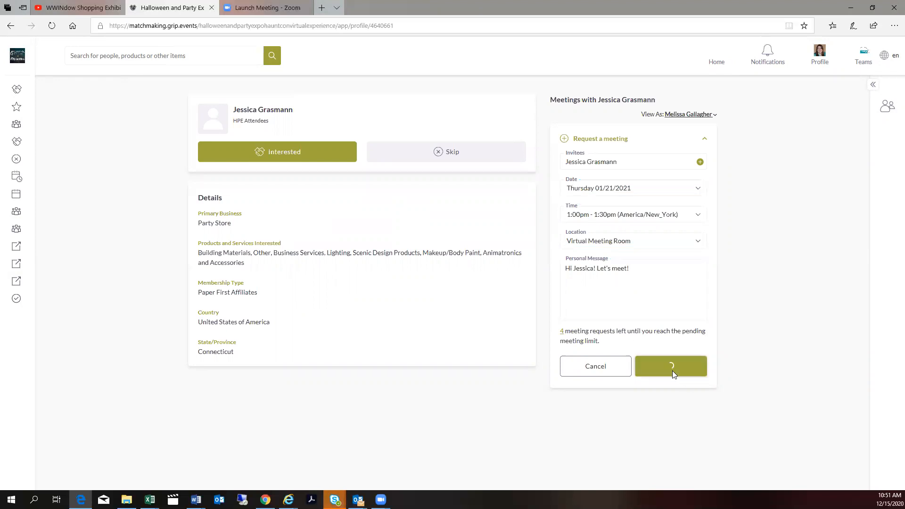
{"action": "left_click", "coordinate": [670, 366]}
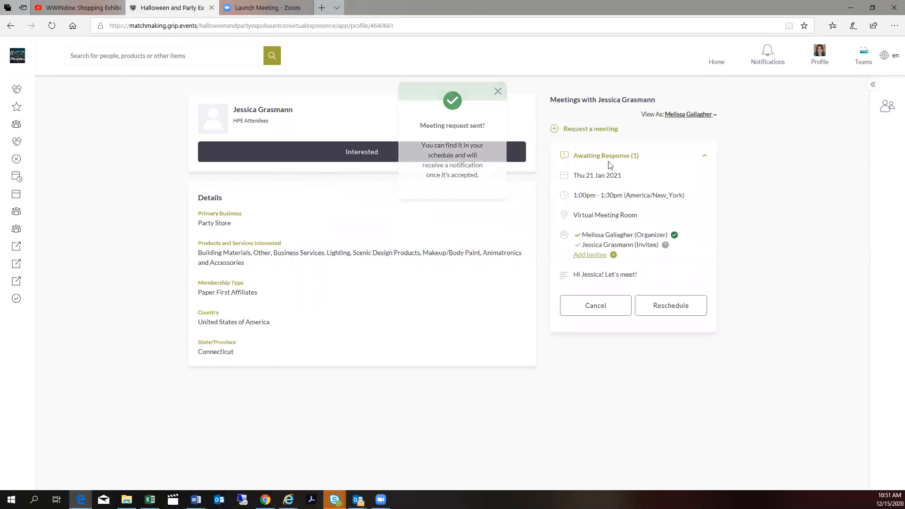
Return to the Recommended for You home page.
{"action": "left_click", "coordinate": [497, 91]}
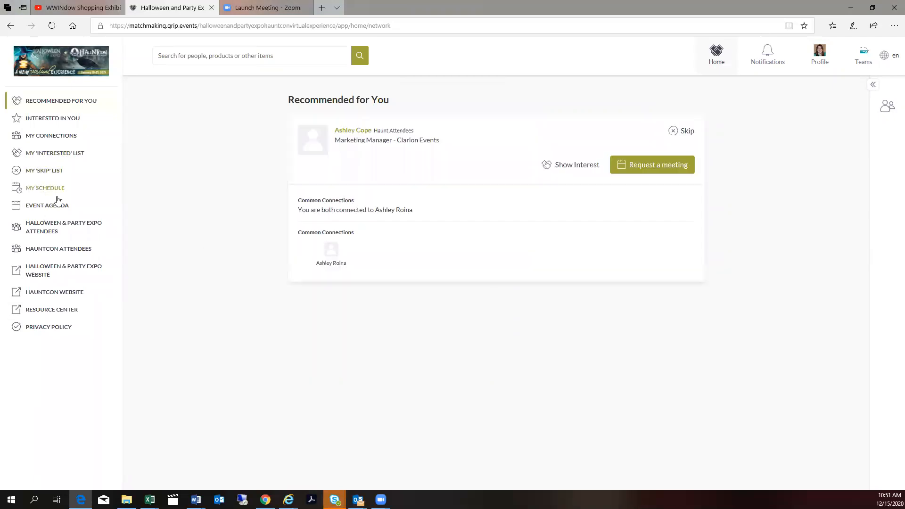
{"action": "left_click", "coordinate": [44, 187]}
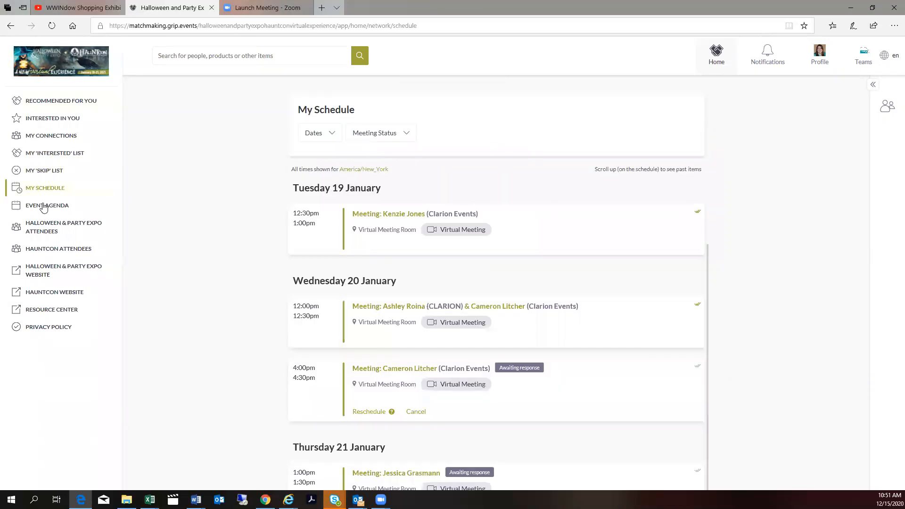
{"action": "scroll", "scroll_direction": "down", "scroll_amount": 3}
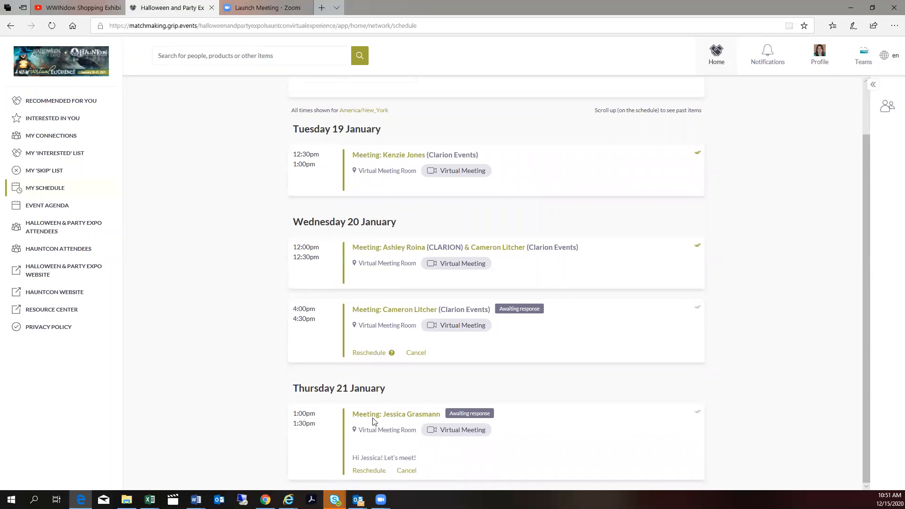
{"action": "mouse_move", "coordinate": [610, 422]}
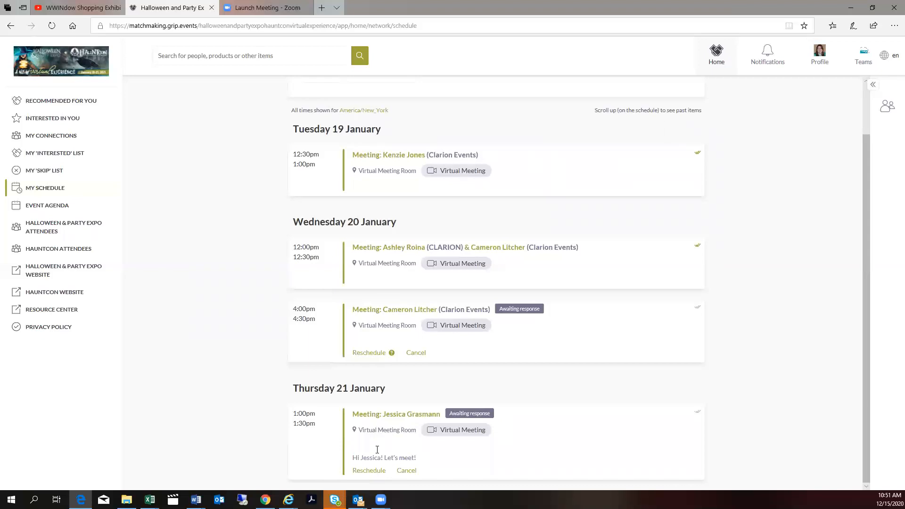
{"action": "left_click", "coordinate": [396, 414]}
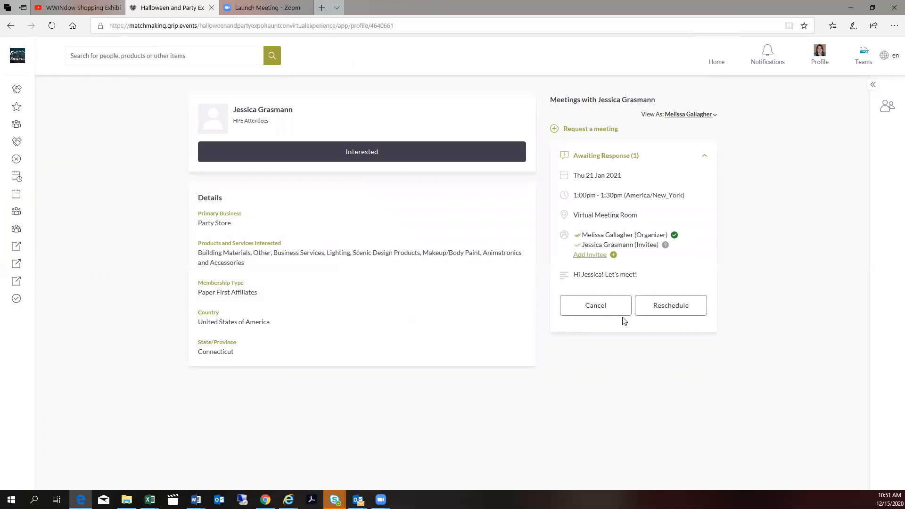
Go via Recommended for You to My Schedule and scroll to Thursday's Grasmann meeting.
{"action": "left_click", "coordinate": [716, 54]}
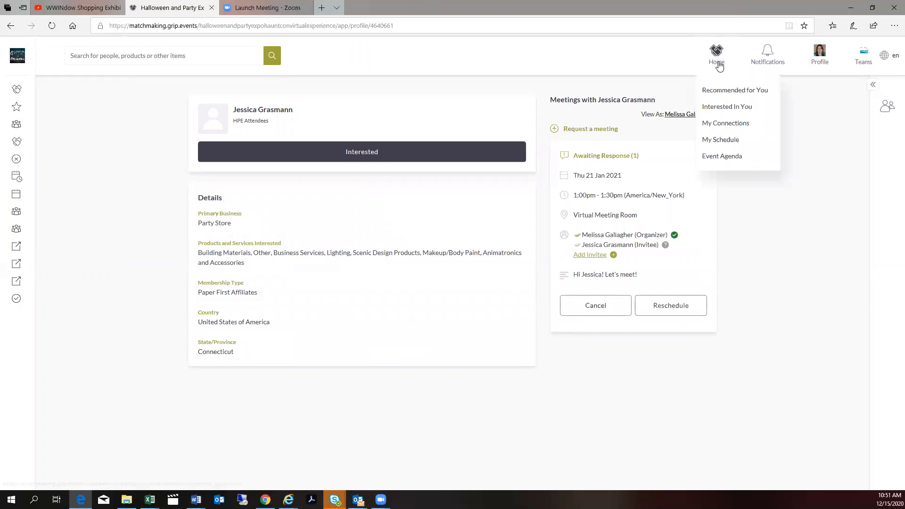
{"action": "left_click", "coordinate": [735, 90]}
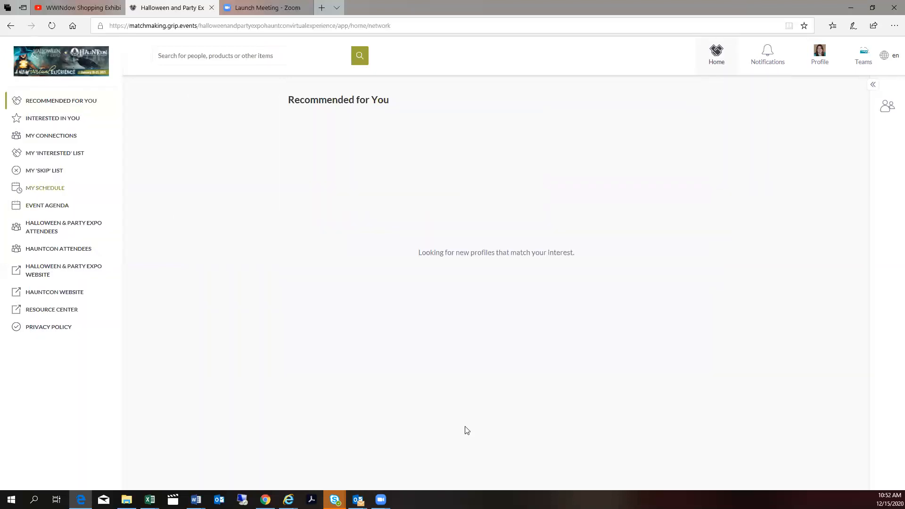
{"action": "left_click", "coordinate": [44, 188]}
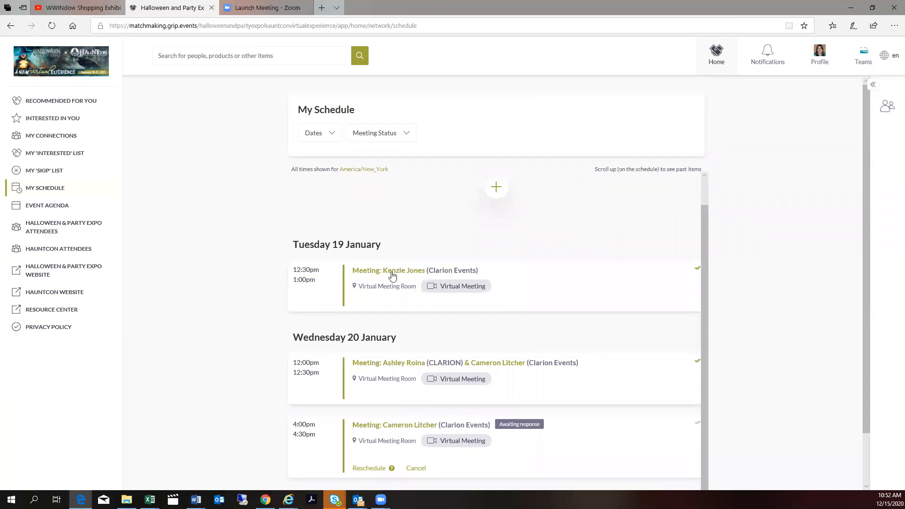
{"action": "scroll", "scroll_direction": "down", "scroll_amount": 3}
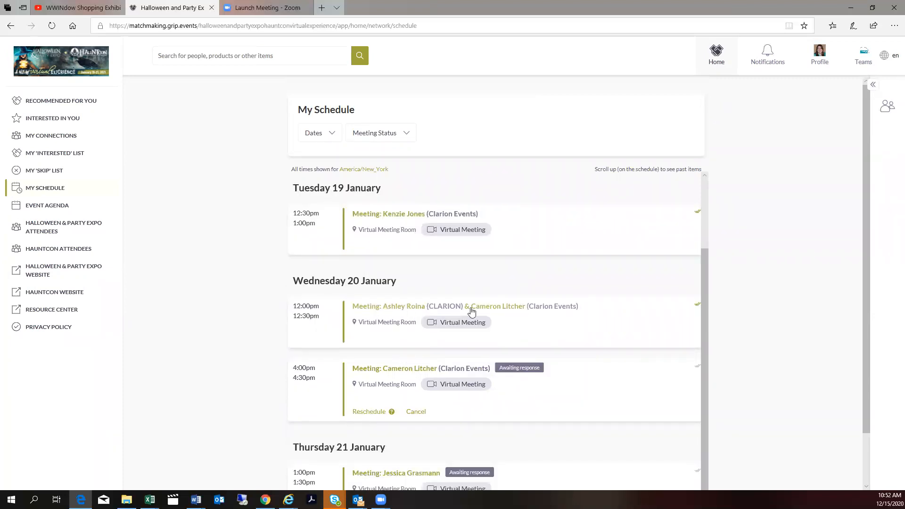
{"action": "scroll", "scroll_direction": "down", "scroll_amount": 3}
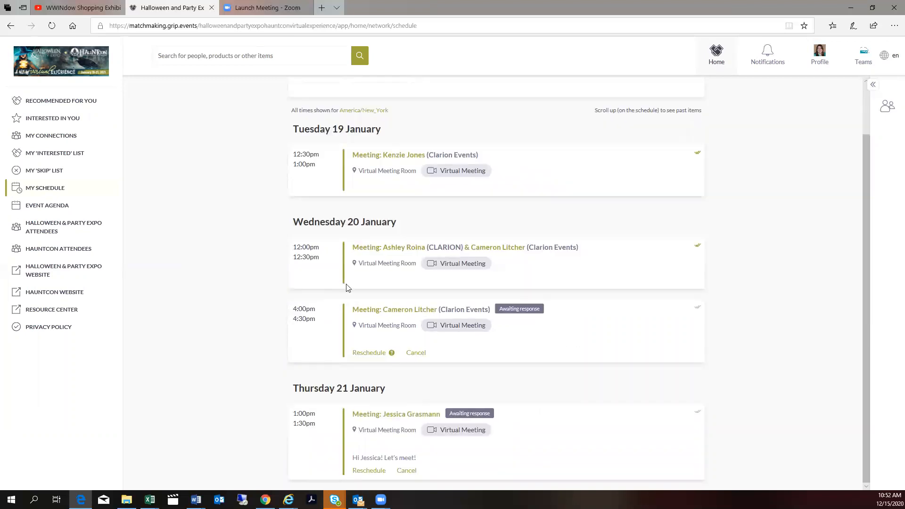